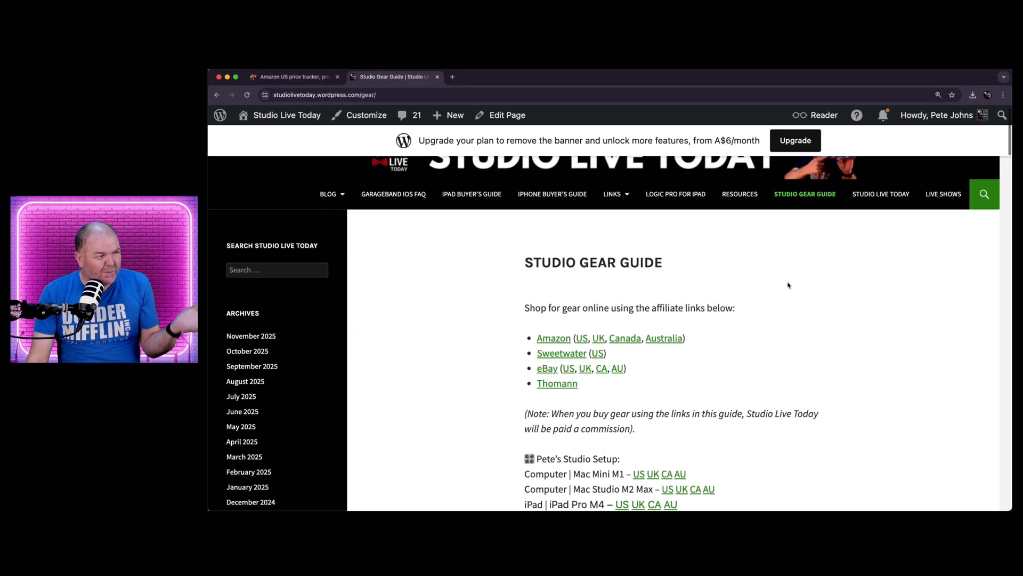
Skim the Studio Gear Guide affiliate links, then switch to the camelcamelcamel price tracker.
{"action": "scroll", "scroll_direction": "down", "scroll_amount": 3}
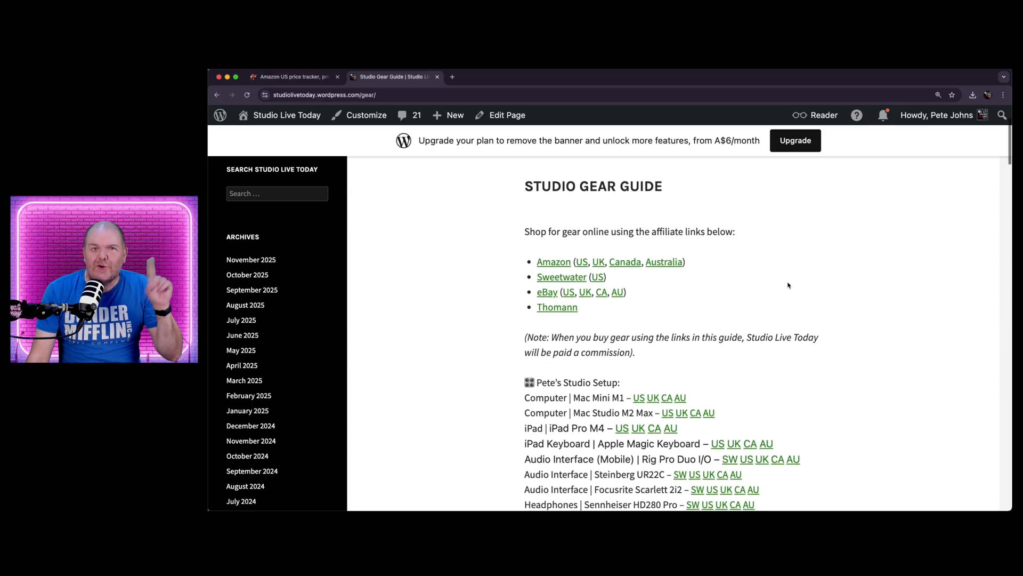
{"action": "scroll", "scroll_direction": "down", "scroll_amount": 3}
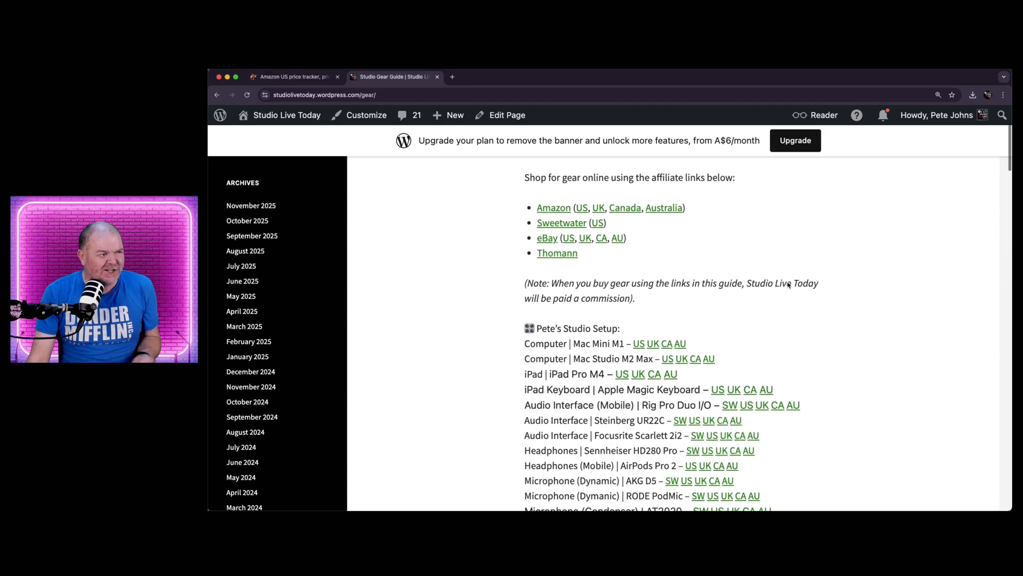
{"action": "scroll", "scroll_direction": "down", "scroll_amount": 3}
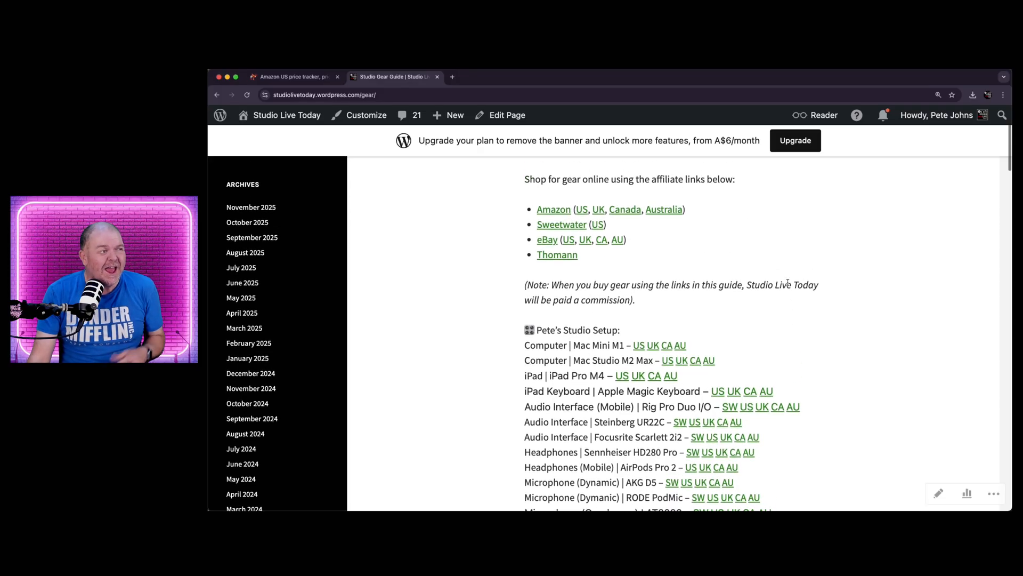
{"action": "mouse_move", "coordinate": [582, 209]}
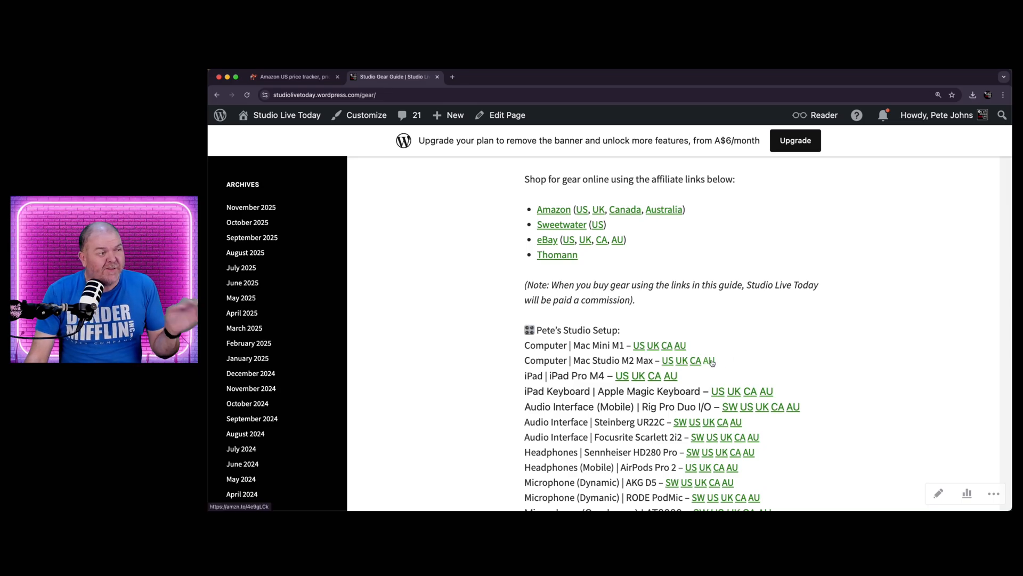
{"action": "mouse_move", "coordinate": [740, 330]}
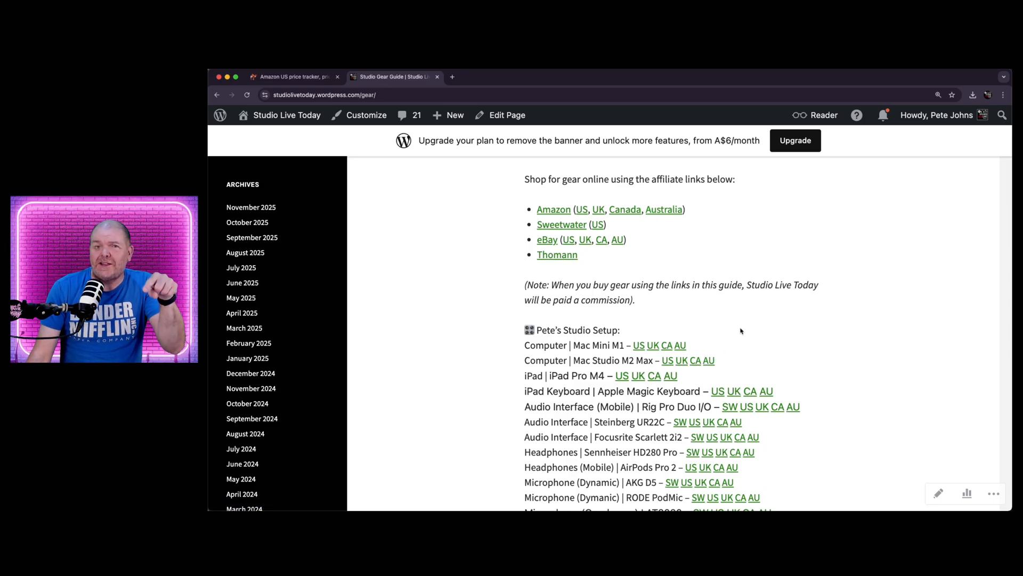
{"action": "left_click", "coordinate": [294, 77]}
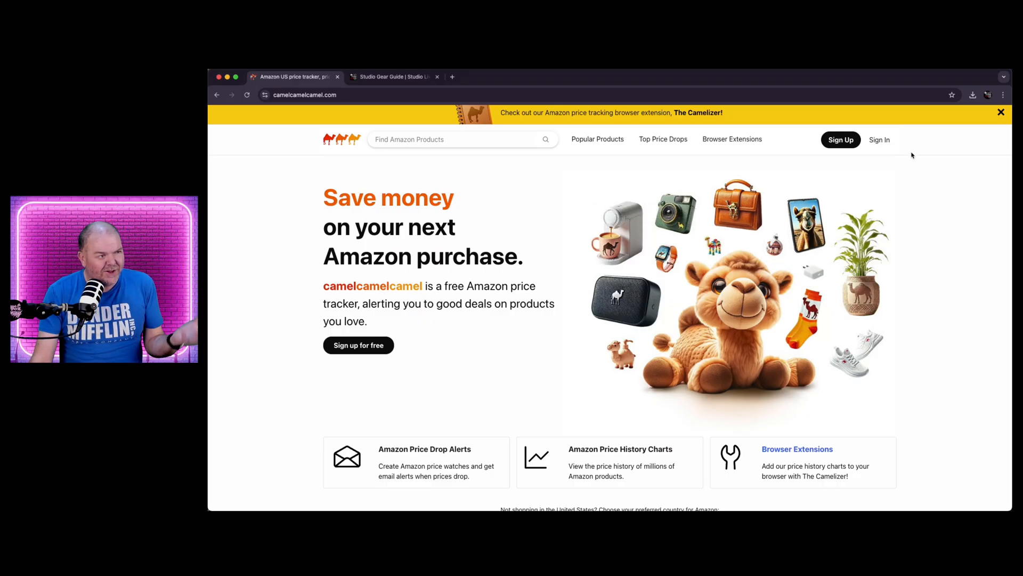
{"action": "mouse_move", "coordinate": [601, 275]}
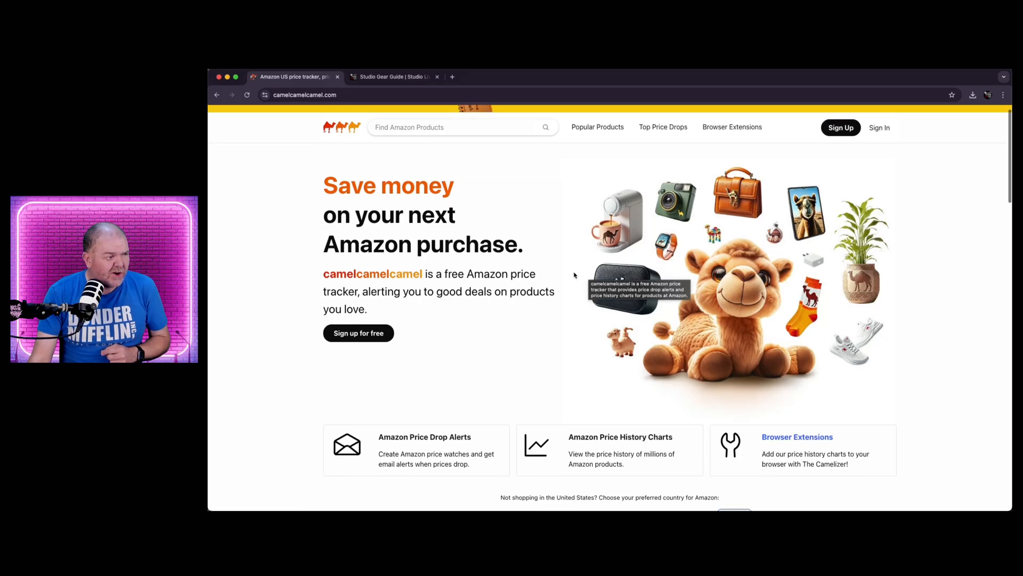
Search camelcamelcamel's tracked Amazon products for 'mac mini'.
{"action": "scroll", "scroll_direction": "down", "scroll_amount": 3}
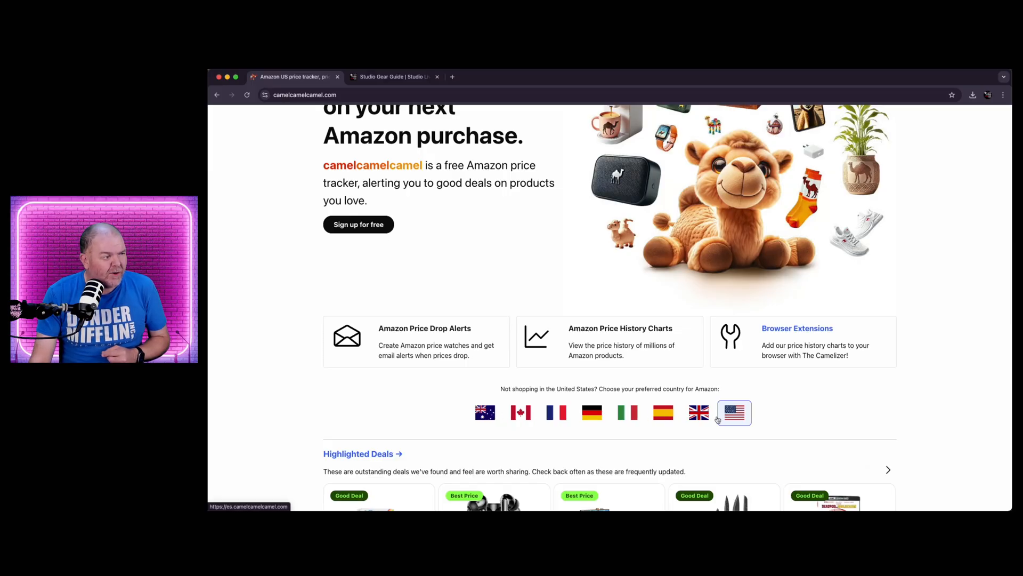
{"action": "mouse_move", "coordinate": [716, 418]}
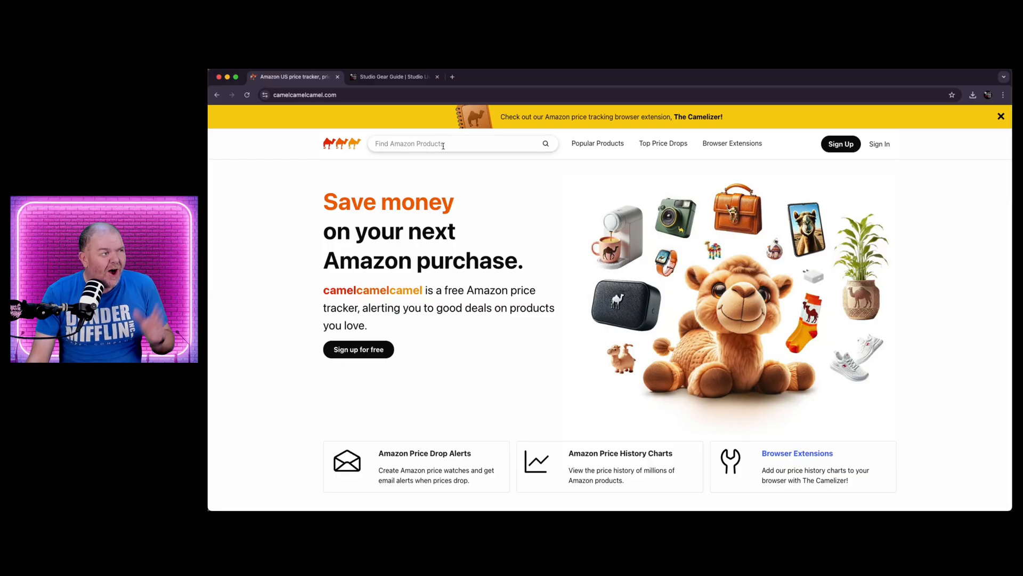
{"action": "type", "text": "ma"}
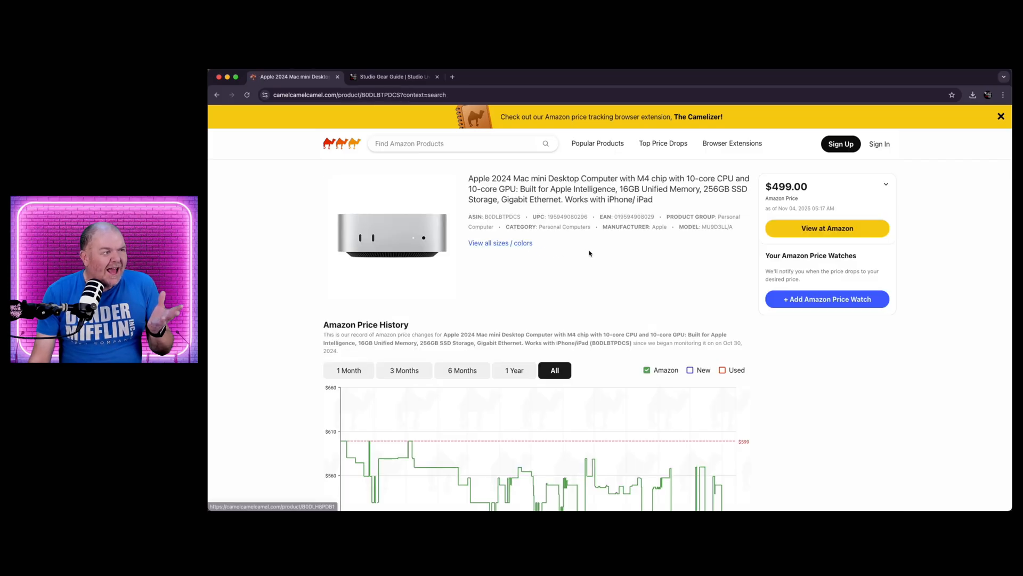
{"action": "scroll", "scroll_direction": "down", "scroll_amount": 3}
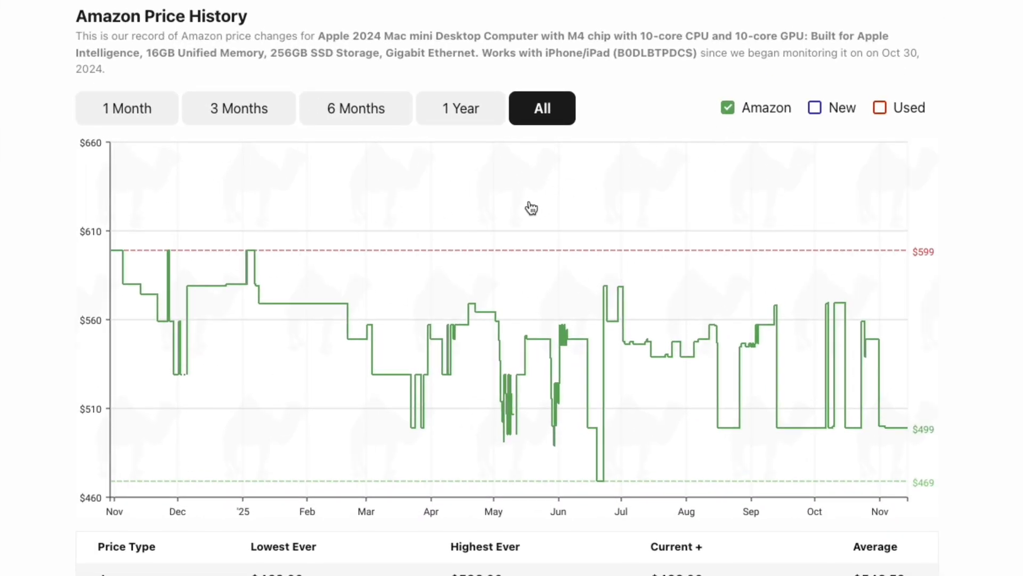
{"action": "mouse_move", "coordinate": [849, 445]}
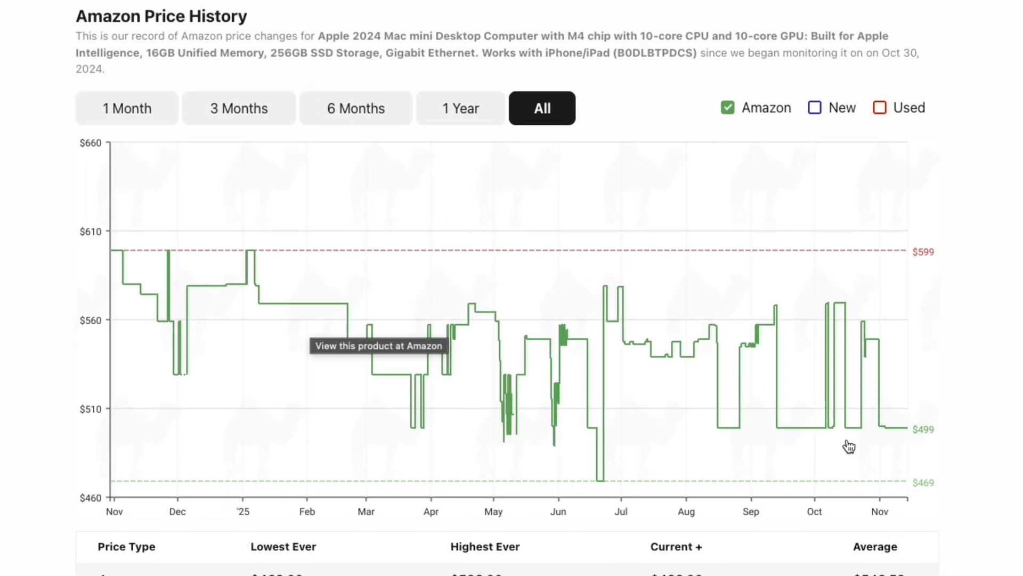
{"action": "mouse_move", "coordinate": [897, 437]}
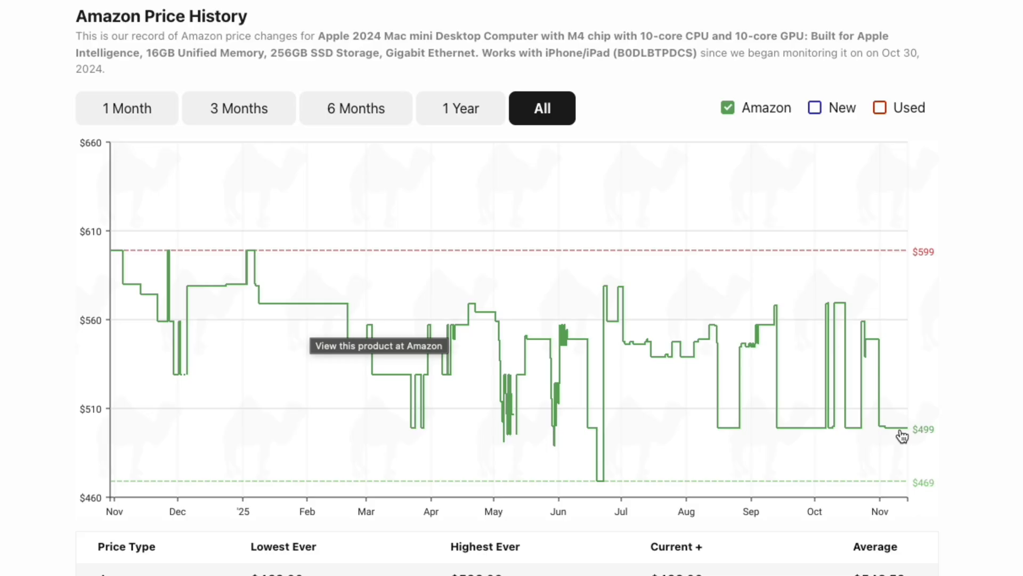
{"action": "mouse_move", "coordinate": [934, 439]}
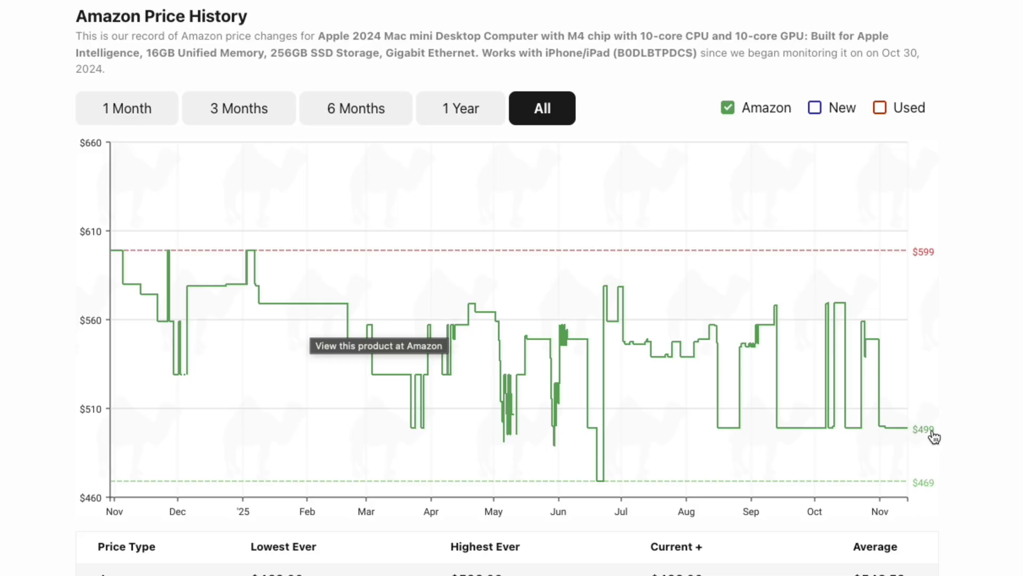
{"action": "mouse_move", "coordinate": [917, 446]}
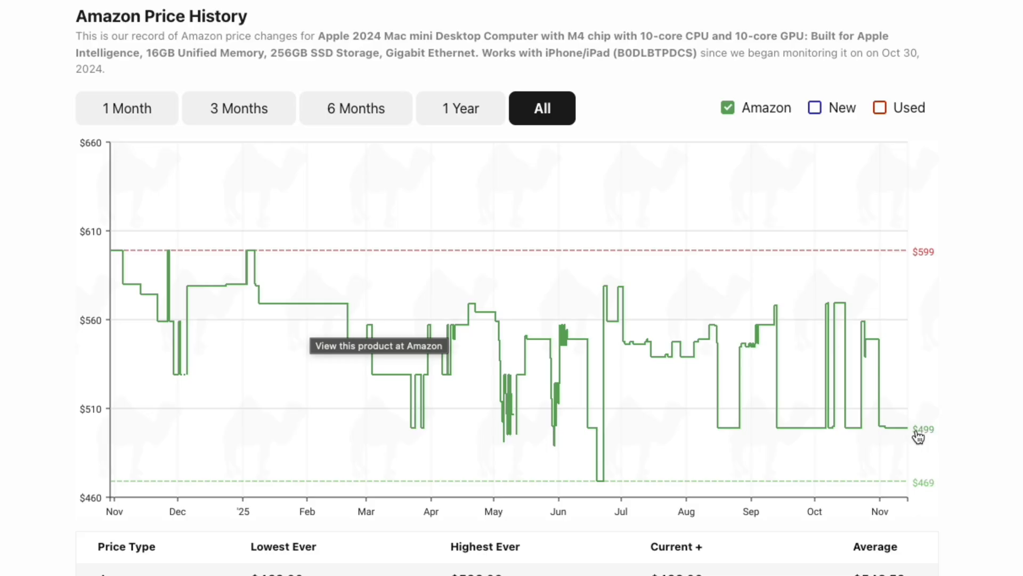
{"action": "mouse_move", "coordinate": [599, 486]}
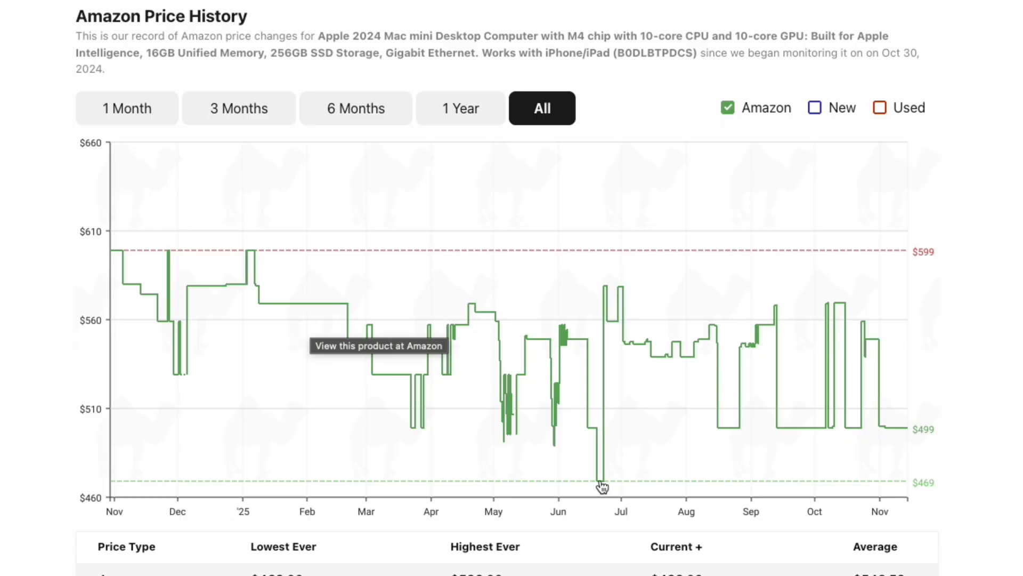
{"action": "mouse_move", "coordinate": [598, 513]}
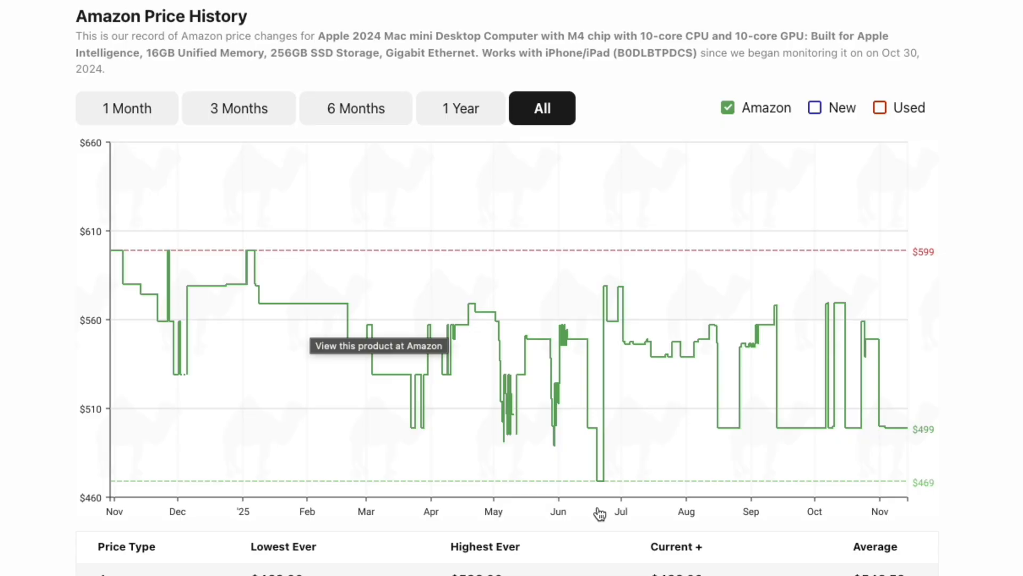
{"action": "mouse_move", "coordinate": [601, 491]}
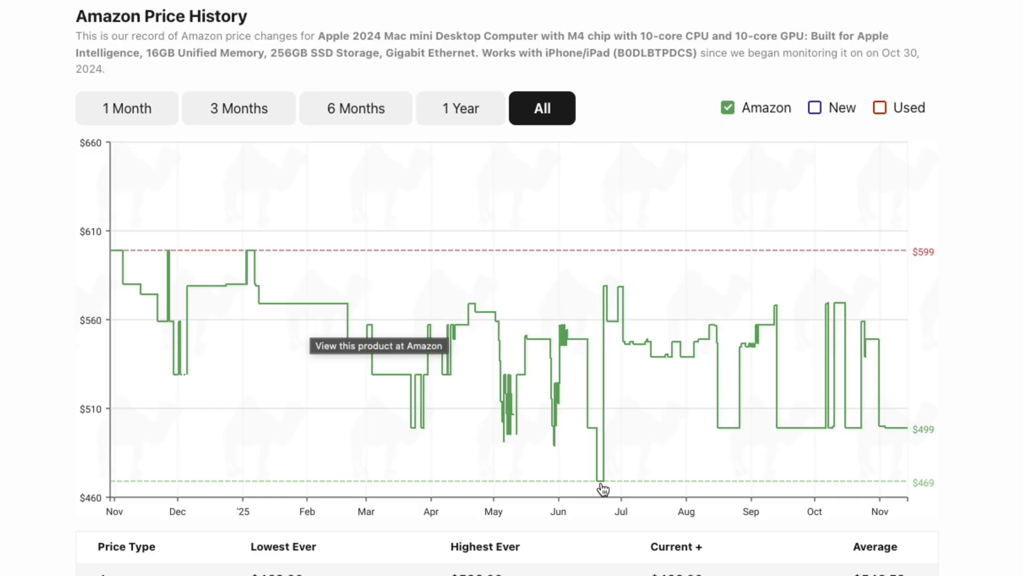
{"action": "mouse_move", "coordinate": [949, 445]}
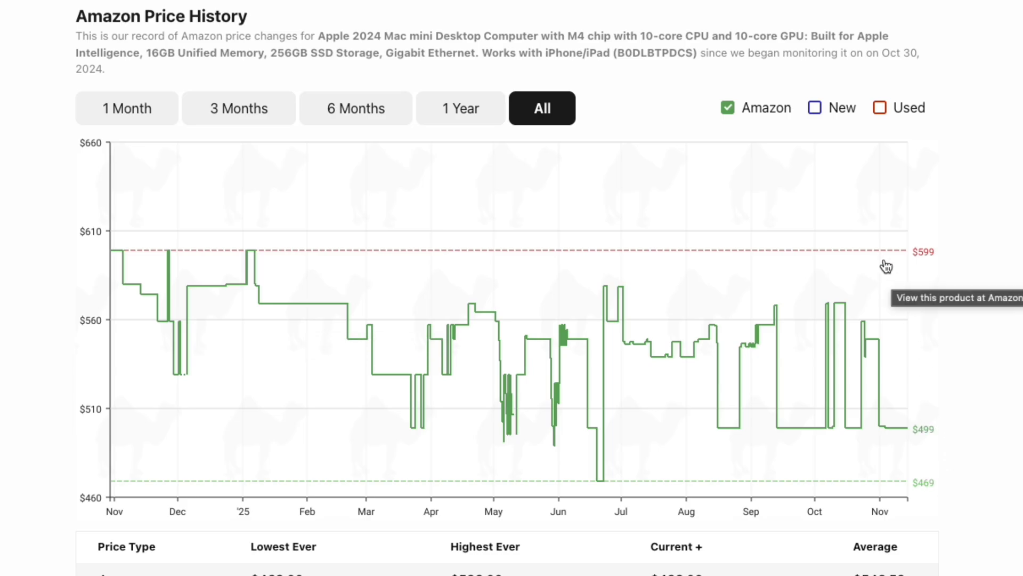
{"action": "mouse_move", "coordinate": [638, 281]}
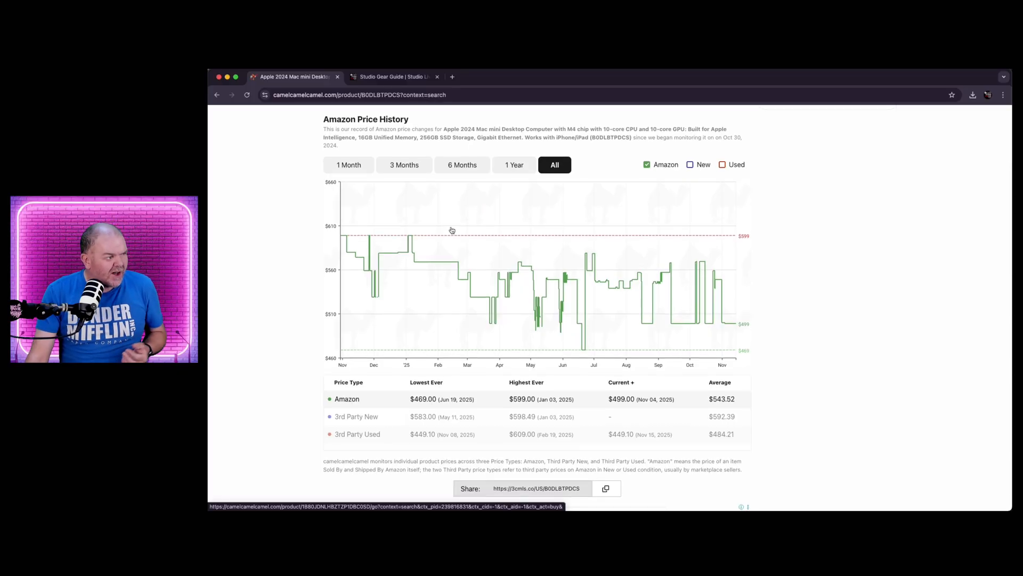
{"action": "mouse_move", "coordinate": [416, 240]}
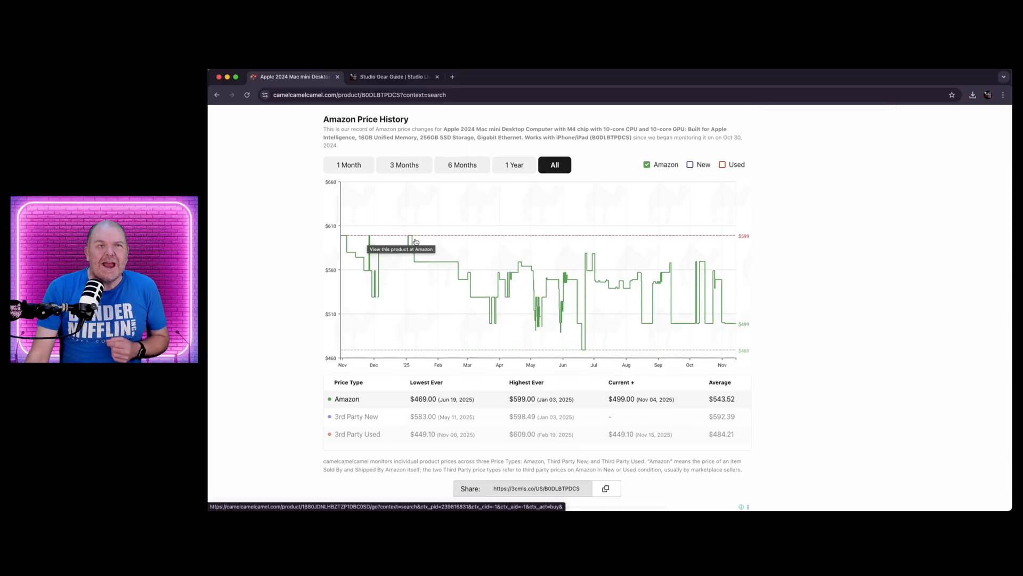
{"action": "mouse_move", "coordinate": [375, 242]}
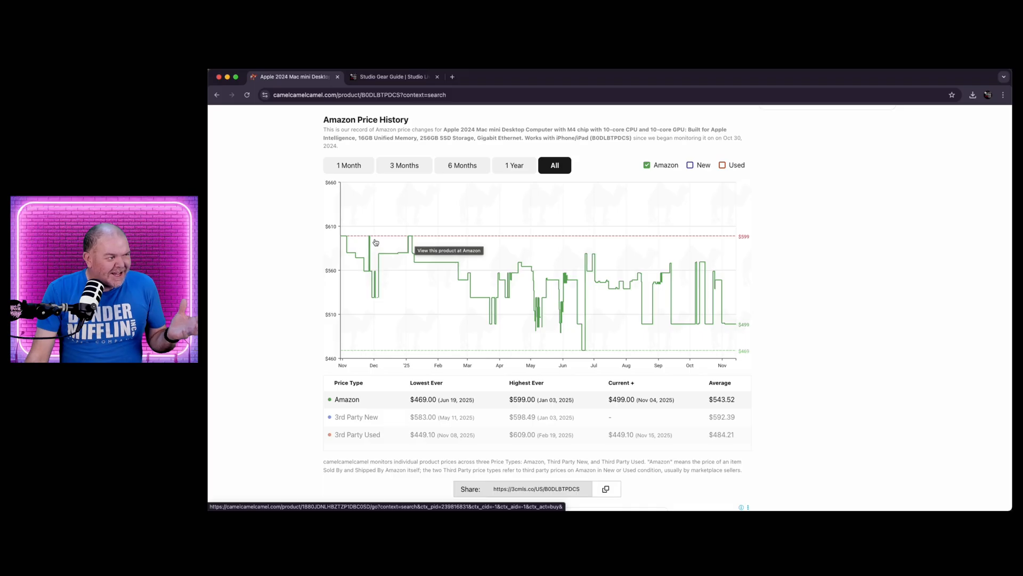
{"action": "mouse_move", "coordinate": [462, 280]}
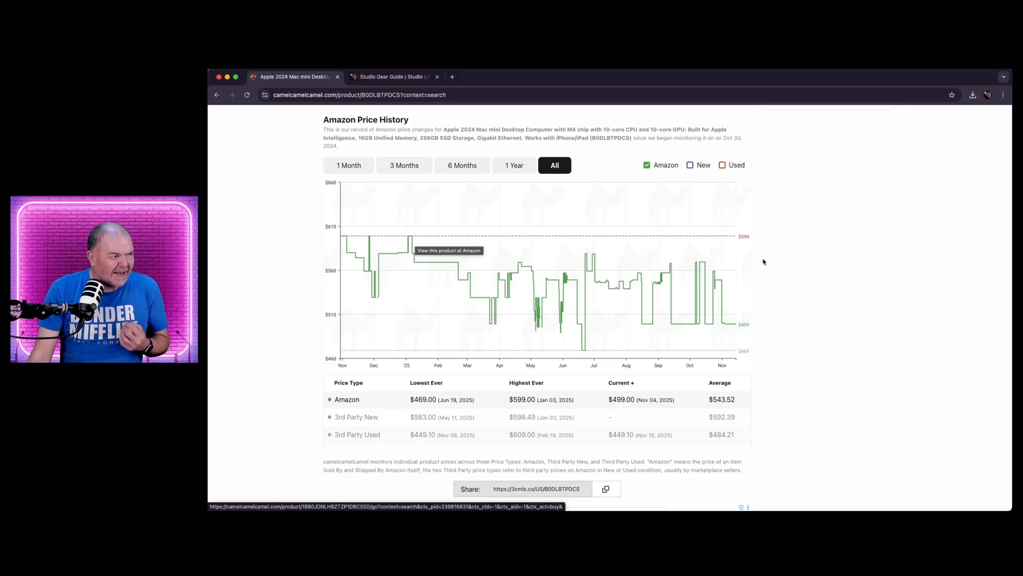
{"action": "mouse_move", "coordinate": [768, 257]}
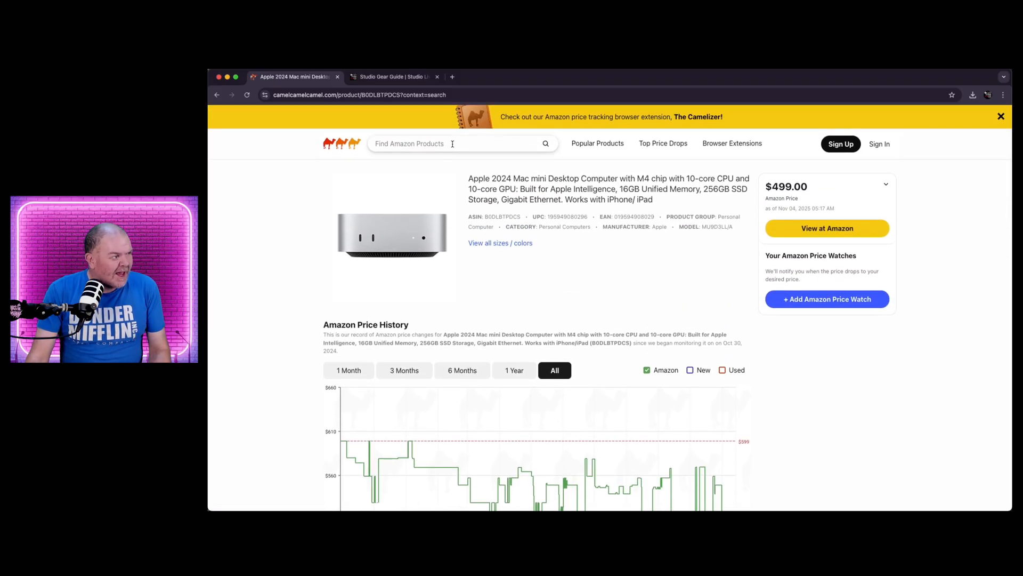
Search 'shure sm57' and view the Shure SM57 microphone's $99 price history chart.
{"action": "type", "text": "shure sm"}
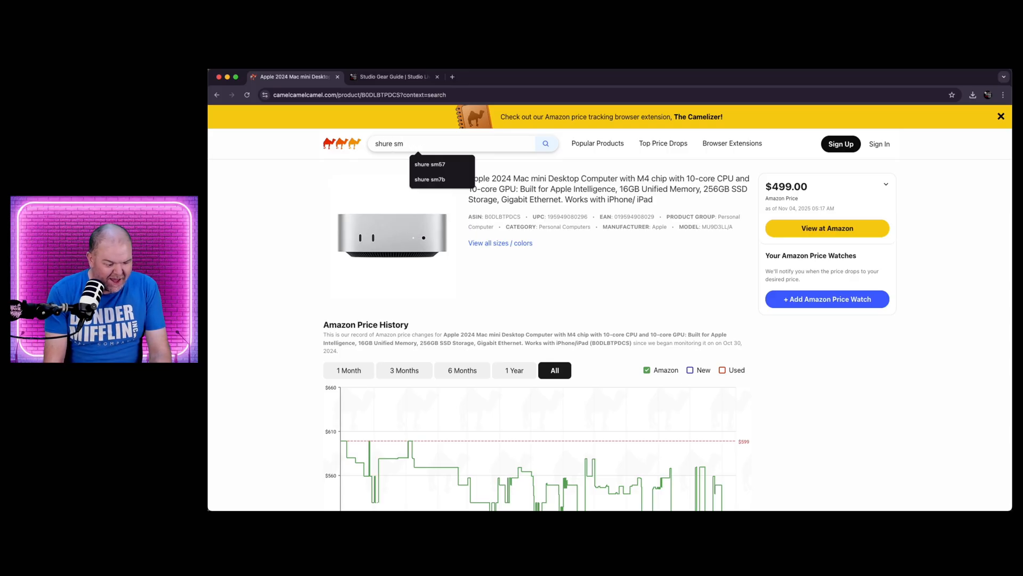
{"action": "left_click", "coordinate": [428, 164]}
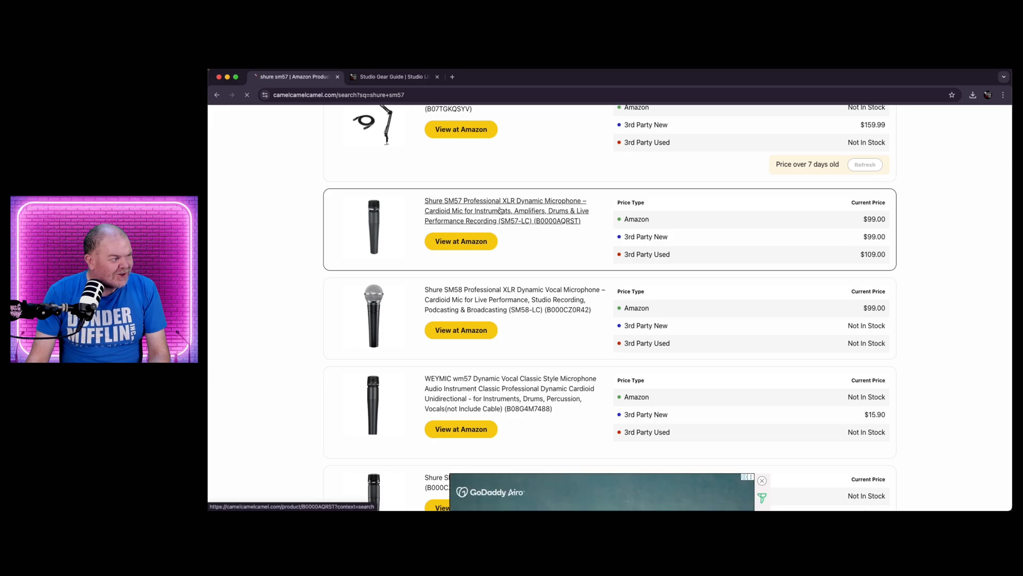
{"action": "left_click", "coordinate": [500, 210]}
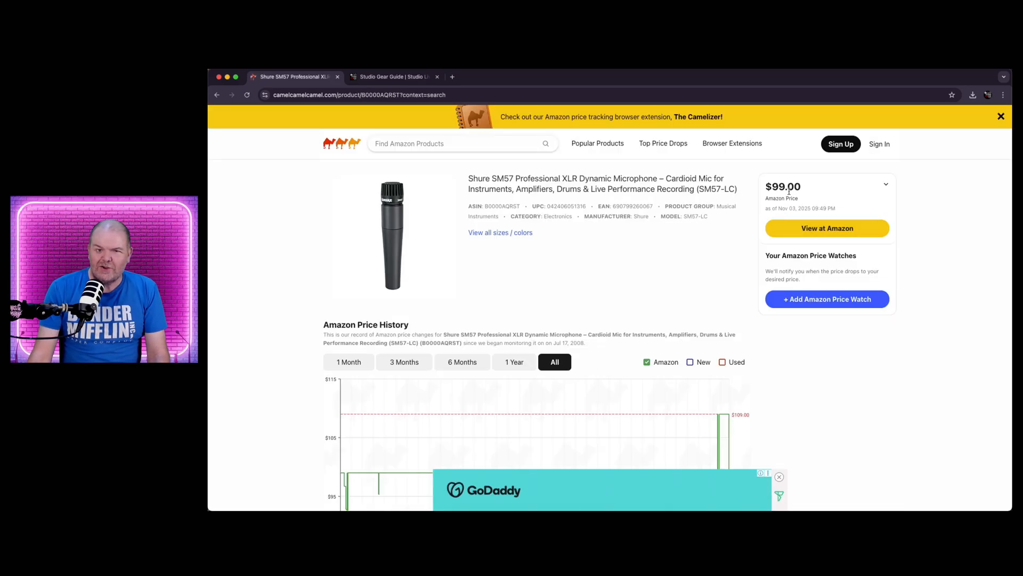
{"action": "scroll", "scroll_direction": "down", "scroll_amount": 3}
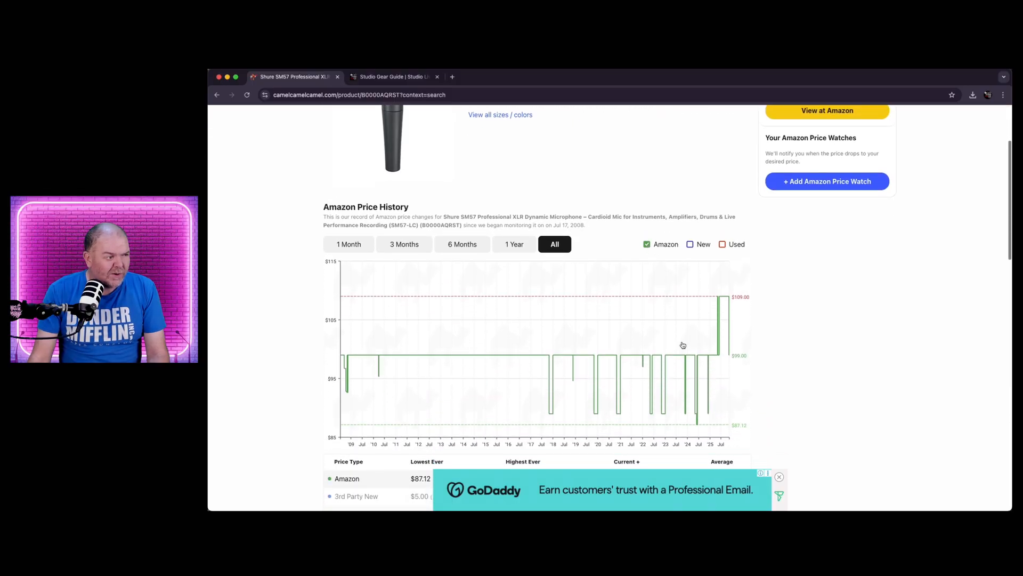
{"action": "mouse_move", "coordinate": [723, 285]}
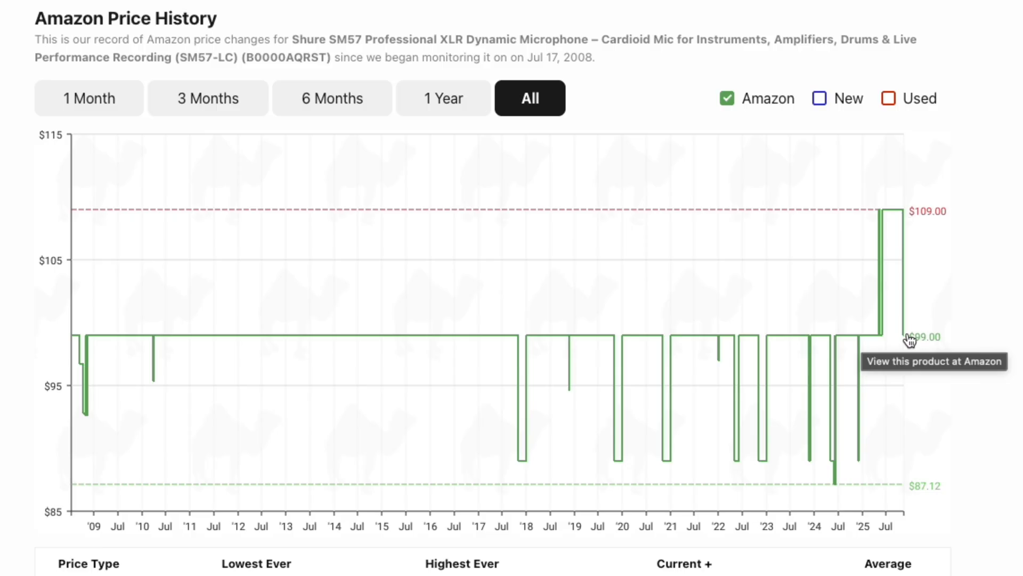
{"action": "mouse_move", "coordinate": [987, 345]}
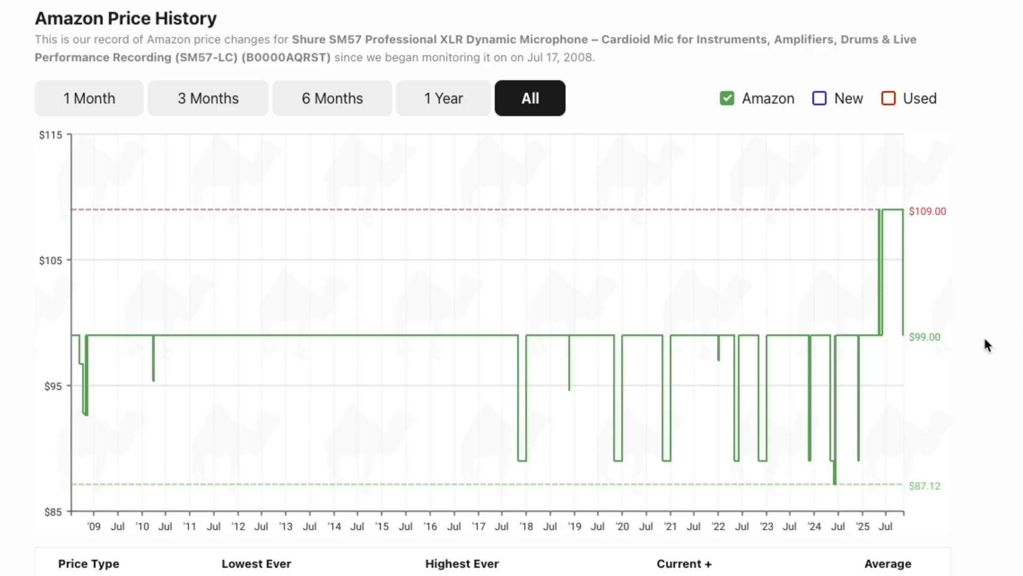
{"action": "mouse_move", "coordinate": [474, 347]}
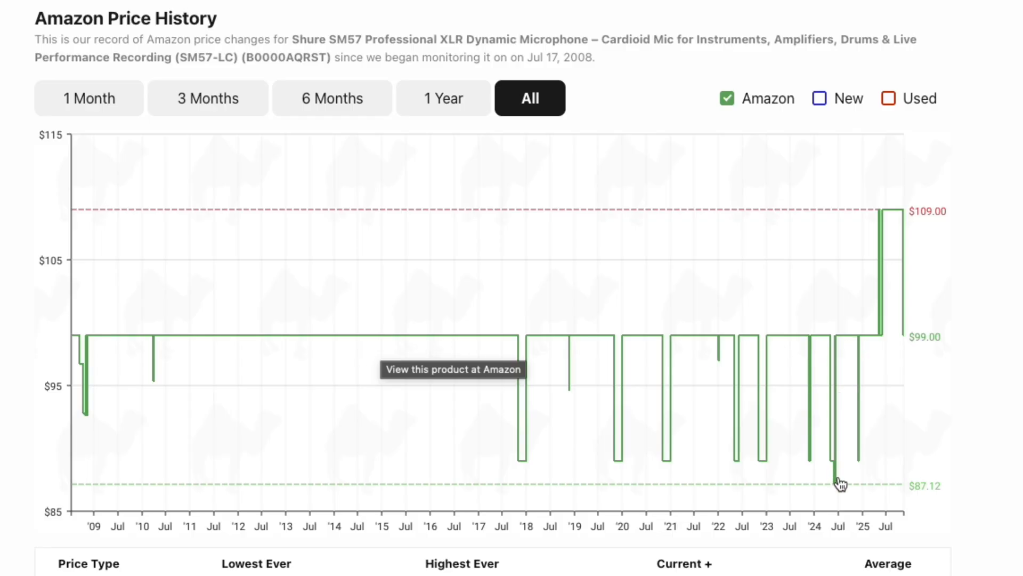
{"action": "mouse_move", "coordinate": [840, 483]}
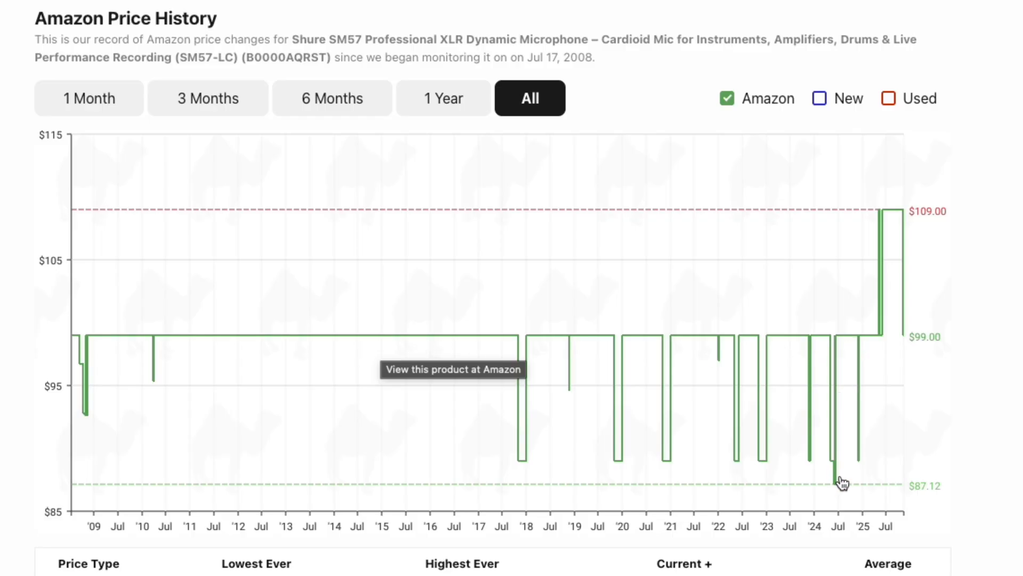
{"action": "mouse_move", "coordinate": [769, 467]}
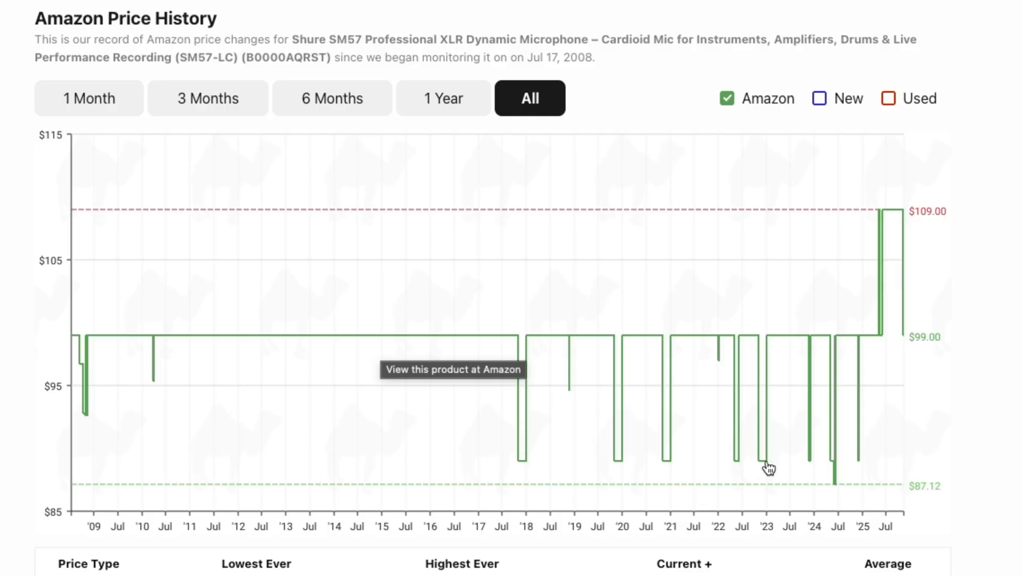
{"action": "mouse_move", "coordinate": [1008, 267]}
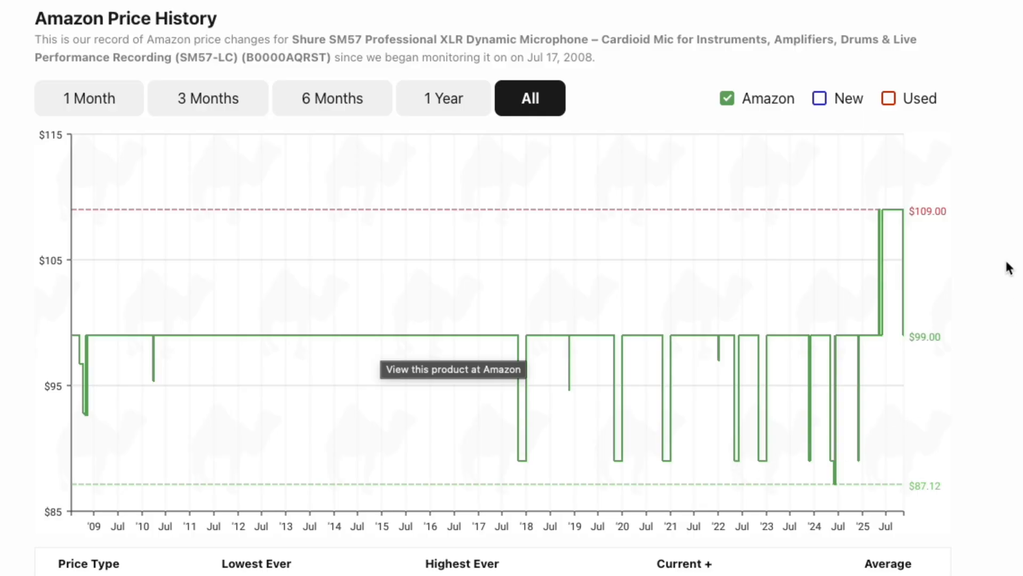
{"action": "mouse_move", "coordinate": [493, 213]}
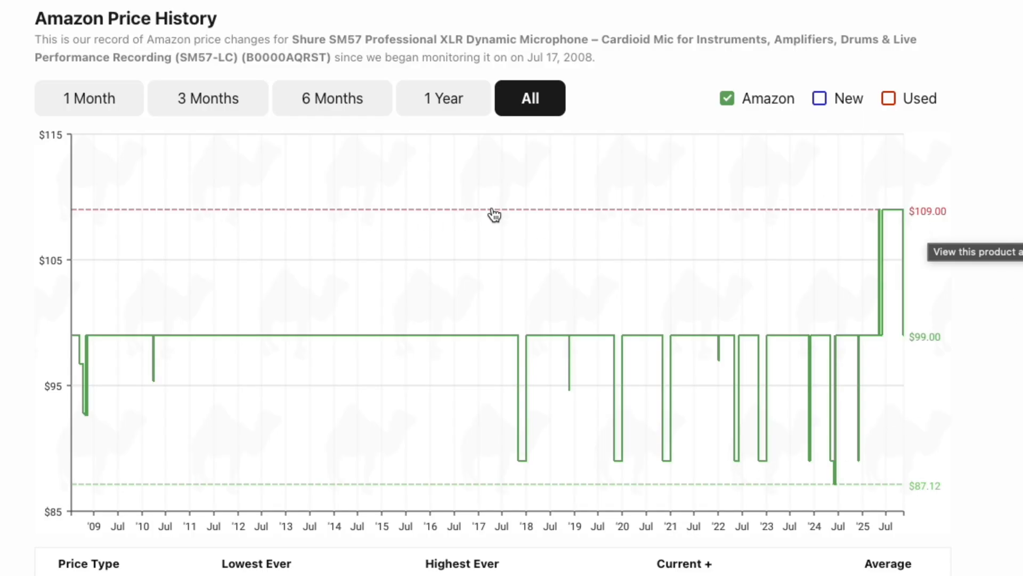
{"action": "mouse_move", "coordinate": [938, 216]}
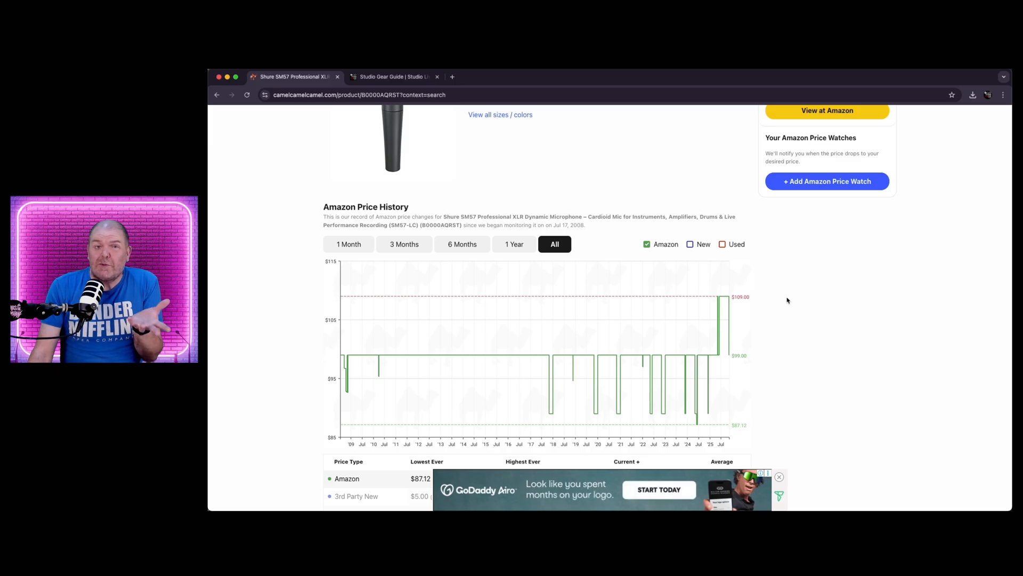
{"action": "scroll", "scroll_direction": "up", "scroll_amount": 3}
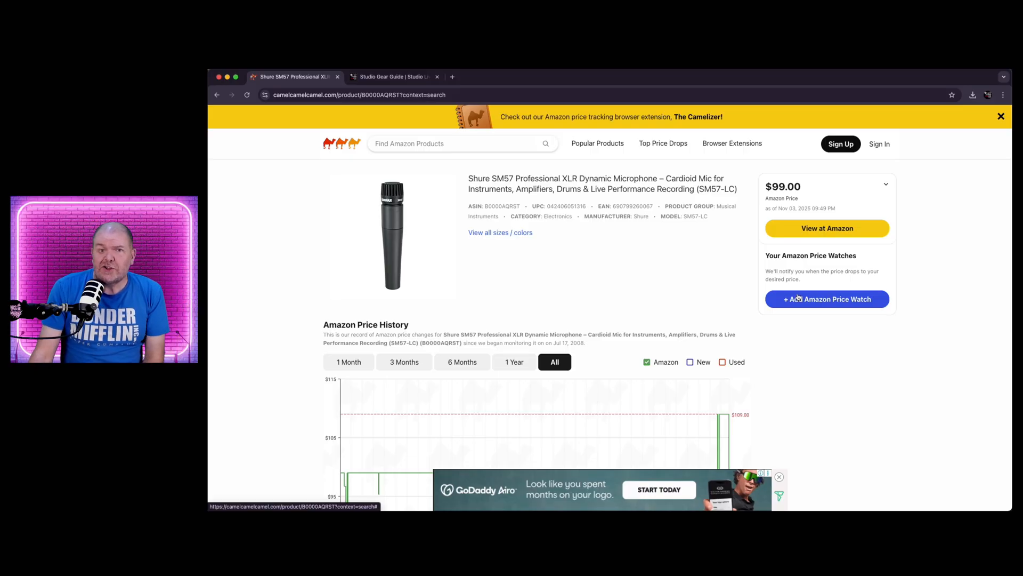
Search 'focusrite scarlett 2i2' and review its $219.99 price history (low $144.49).
{"action": "type", "text": "focusrite scarlett 2i2"}
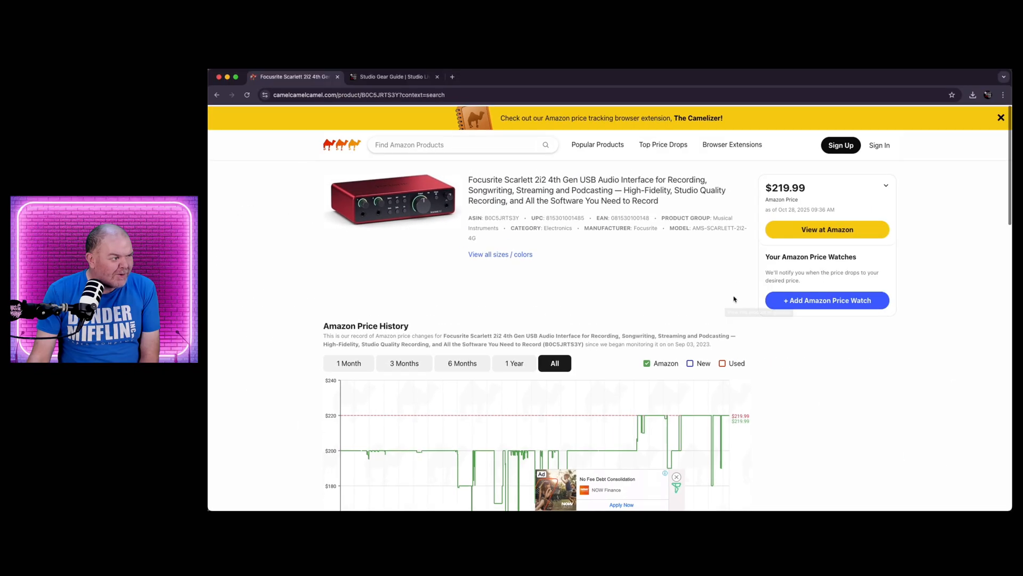
{"action": "scroll", "scroll_direction": "down", "scroll_amount": 3}
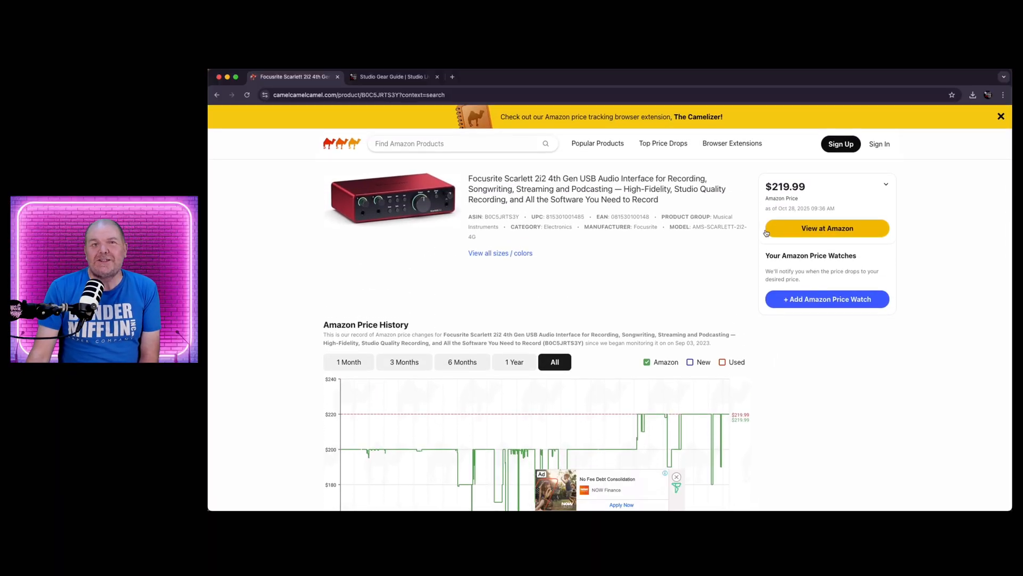
{"action": "scroll", "scroll_direction": "down", "scroll_amount": 3}
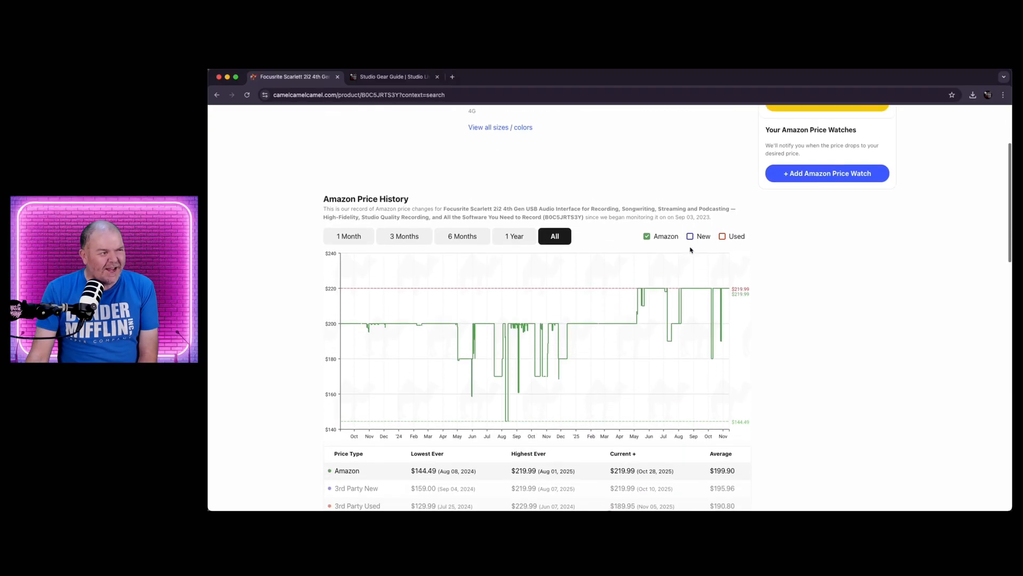
{"action": "scroll", "scroll_direction": "down", "scroll_amount": 3}
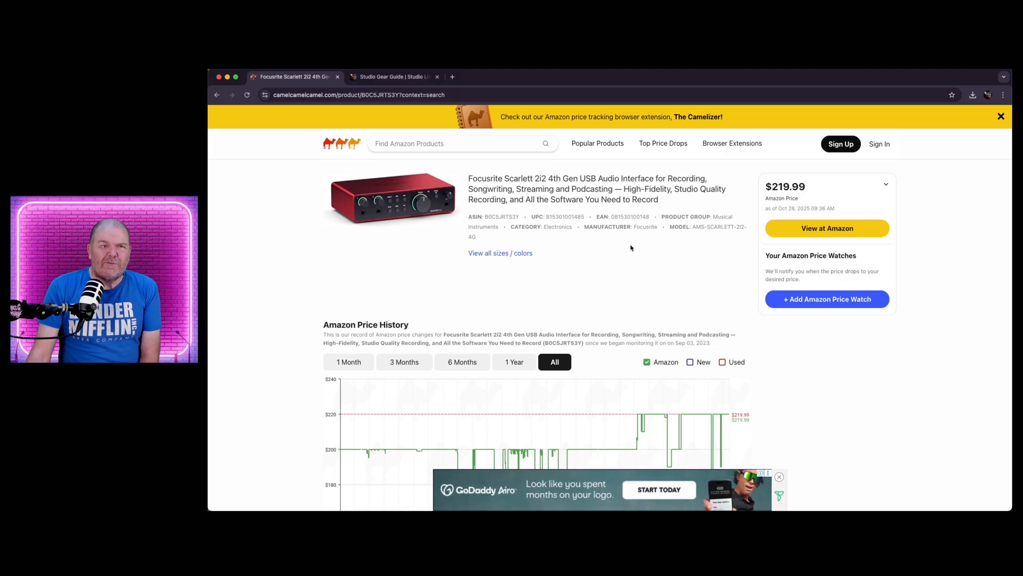
Switch back to the Studio Live Today gear guide and scroll its listings.
{"action": "left_click", "coordinate": [393, 77]}
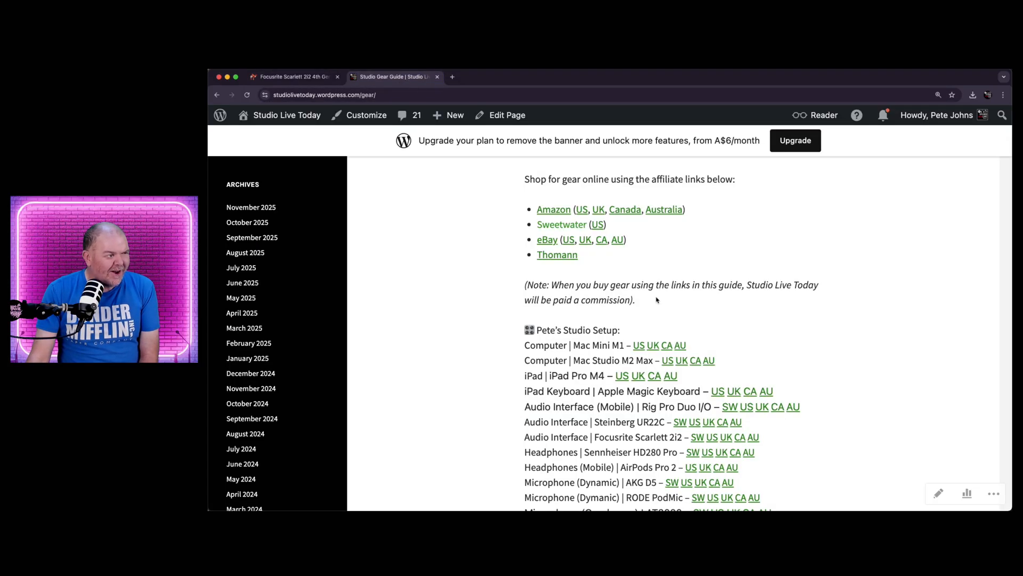
{"action": "scroll", "scroll_direction": "down", "scroll_amount": 3}
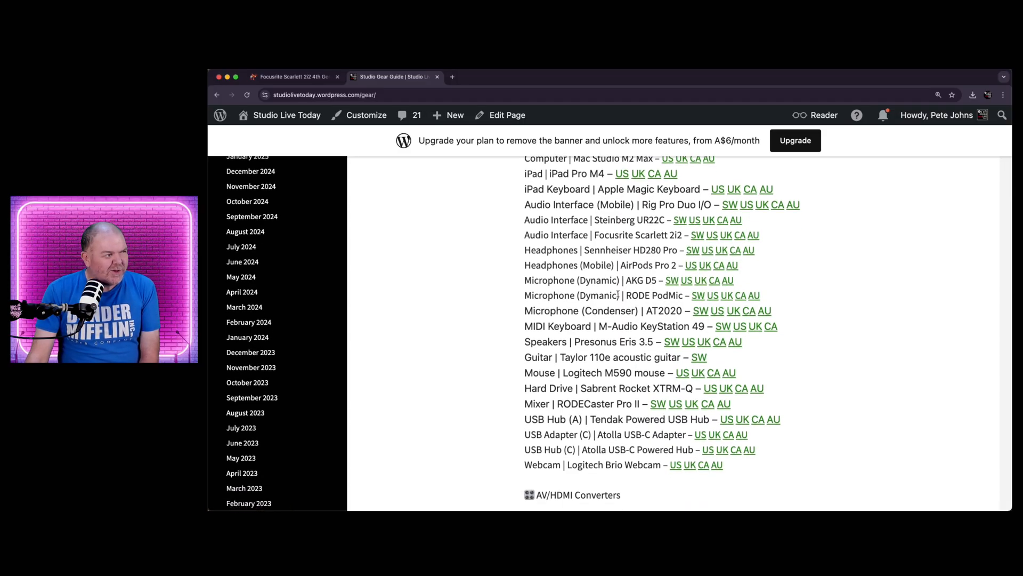
Return to the Focusrite Scarlett 2i2 page and its Amazon Price History chart.
{"action": "left_click", "coordinate": [294, 76]}
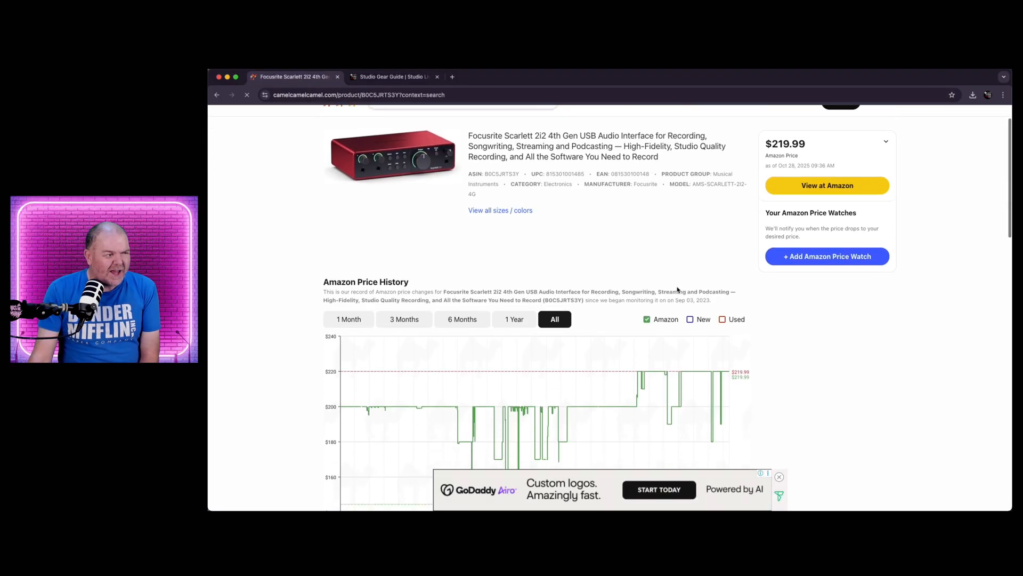
{"action": "scroll", "scroll_direction": "down", "scroll_amount": 3}
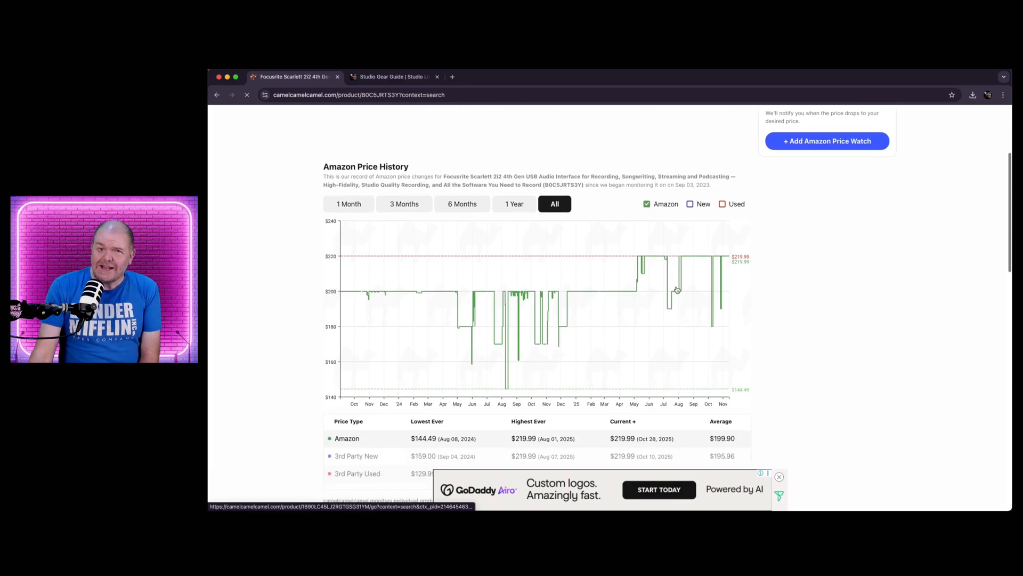
{"action": "mouse_move", "coordinate": [689, 302]}
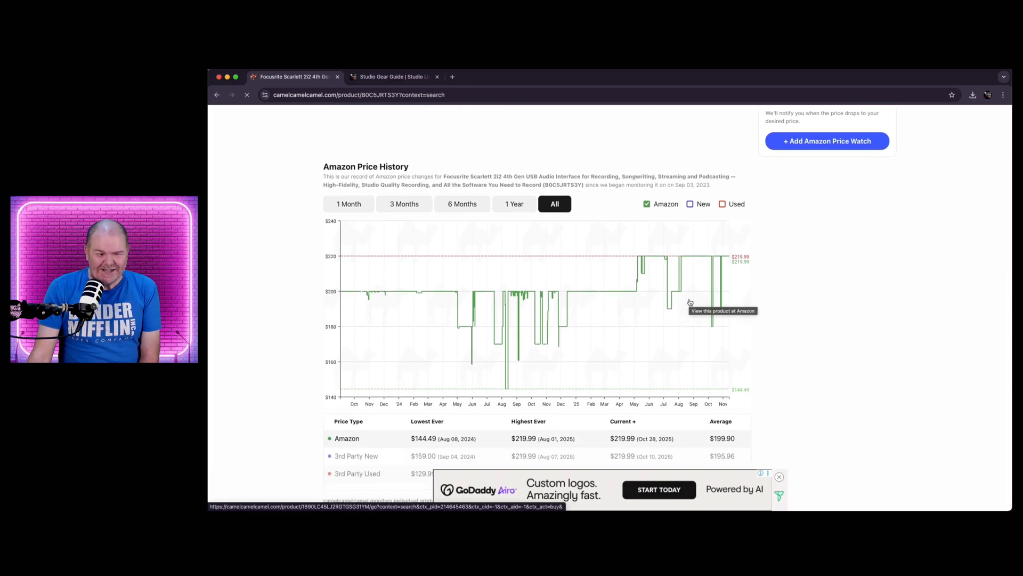